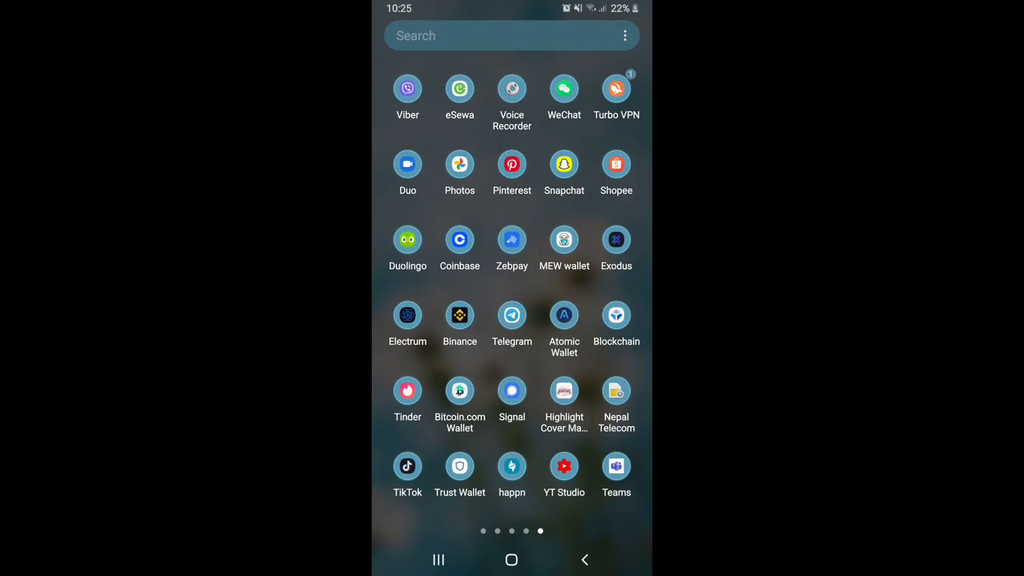
- Launch TikTok from the app drawer to reach the For You feed
{"action": "left_click", "coordinate": [407, 466]}
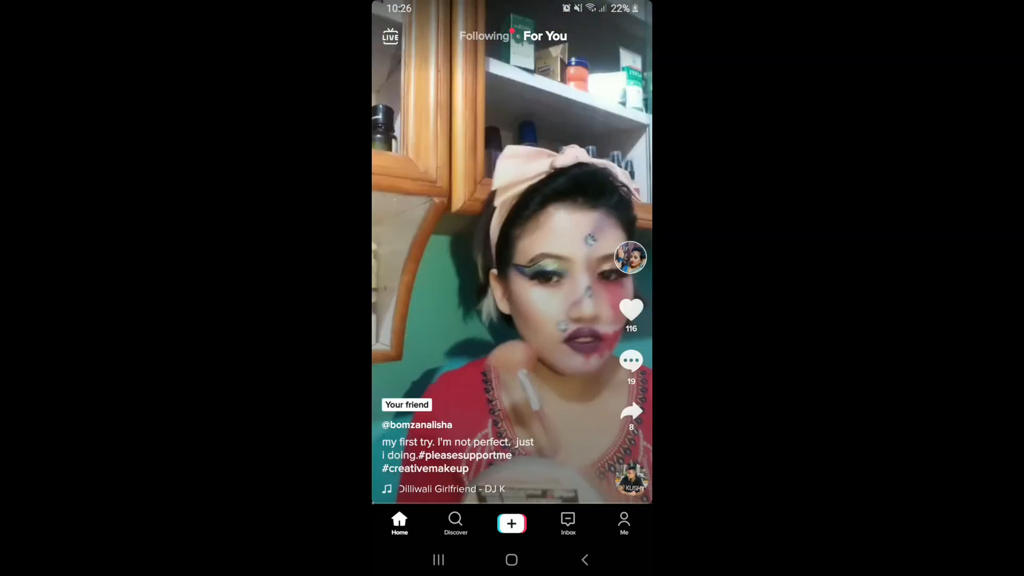
{"action": "scroll", "scroll_direction": "up", "scroll_amount": 3}
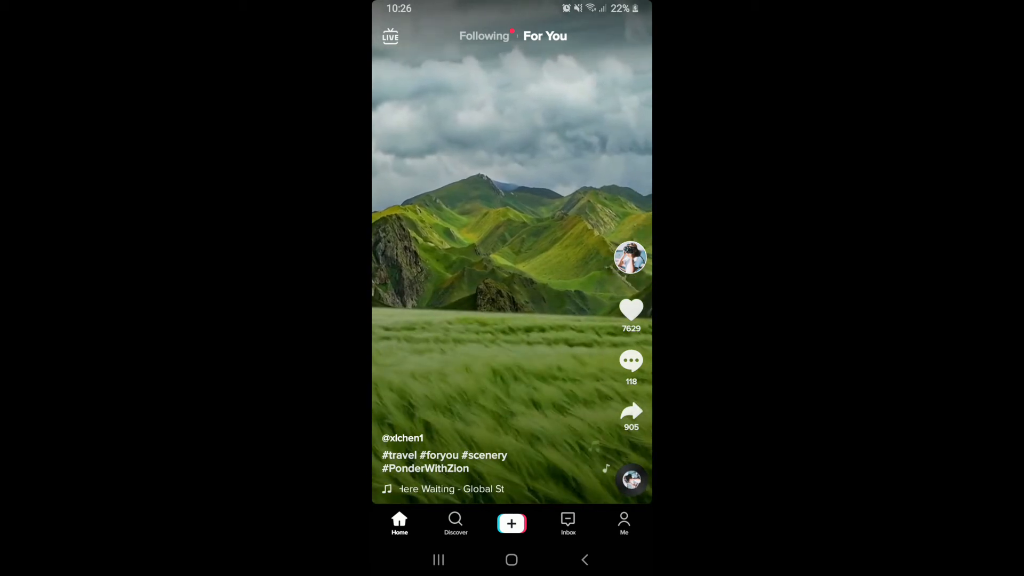
{"action": "left_click", "coordinate": [631, 410]}
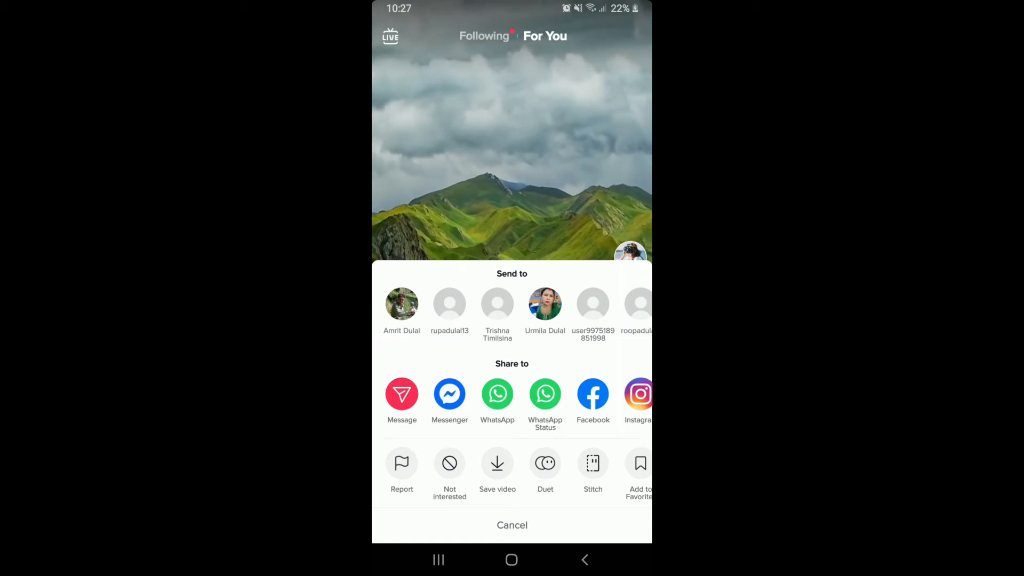
- Choose Save video for the mountain landscape clip
{"action": "left_click", "coordinate": [497, 463]}
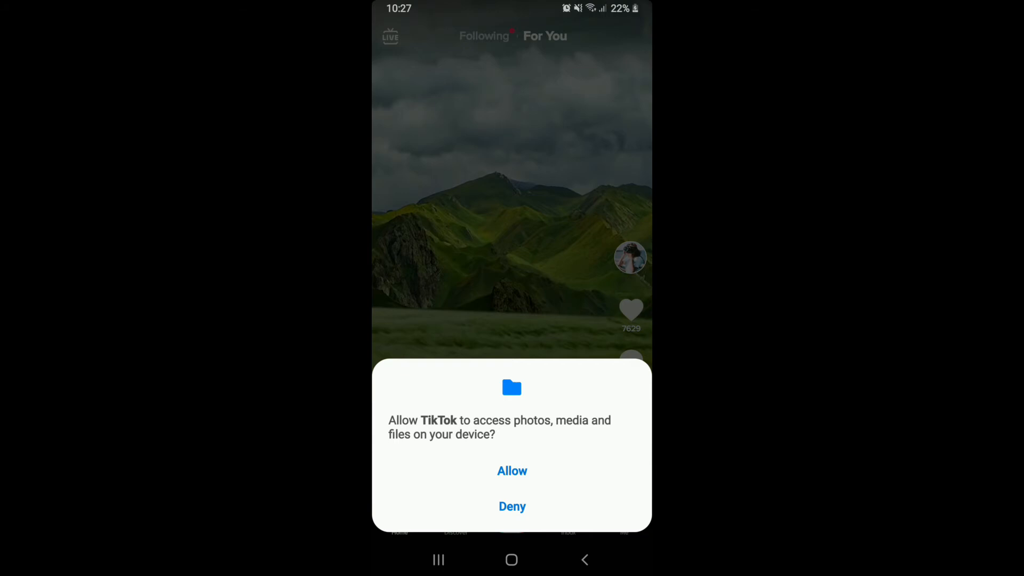
- Allow TikTok storage access so the mountain clip finishes saving
{"action": "left_click", "coordinate": [512, 470]}
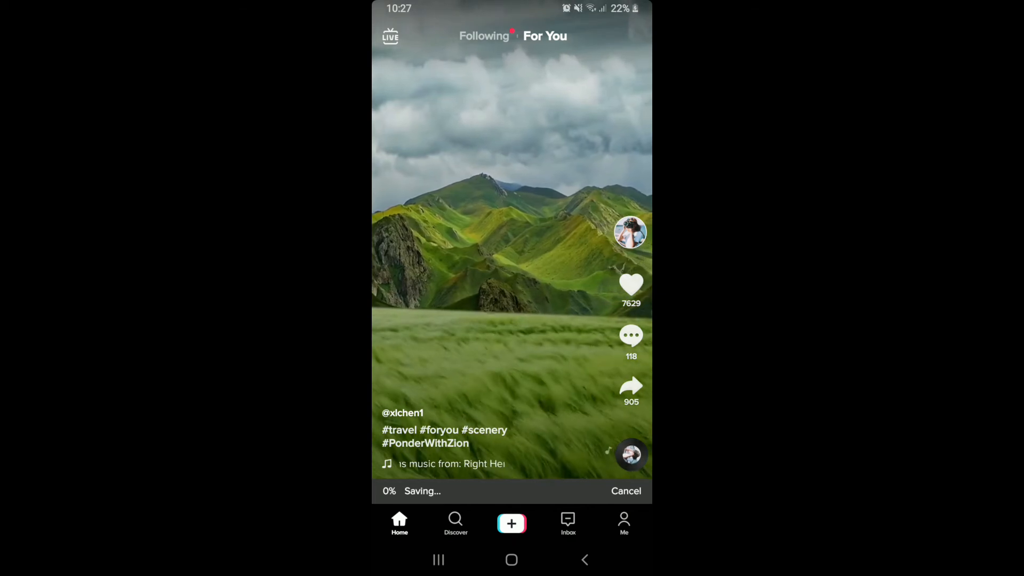
{"action": "left_click", "coordinate": [631, 385]}
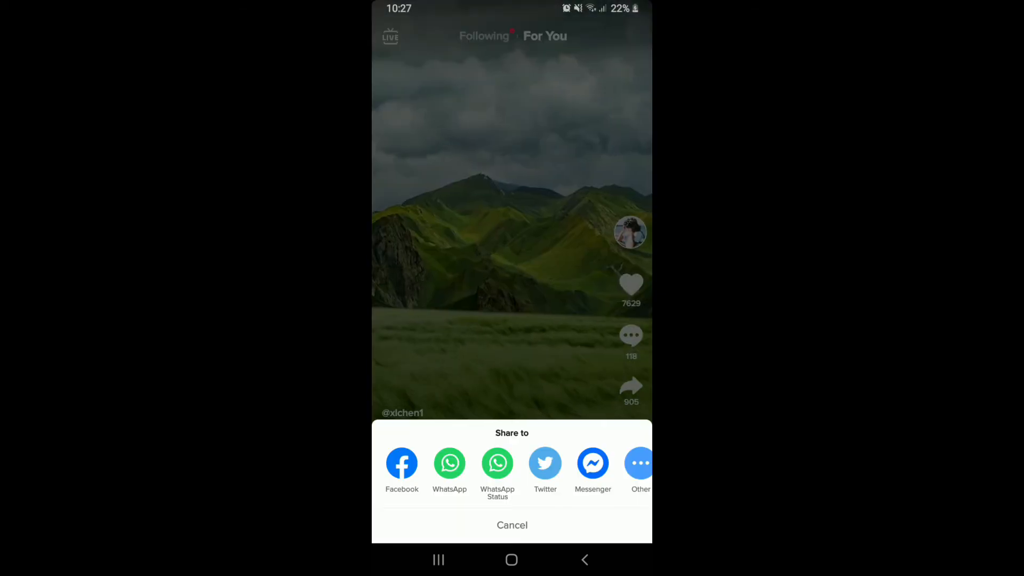